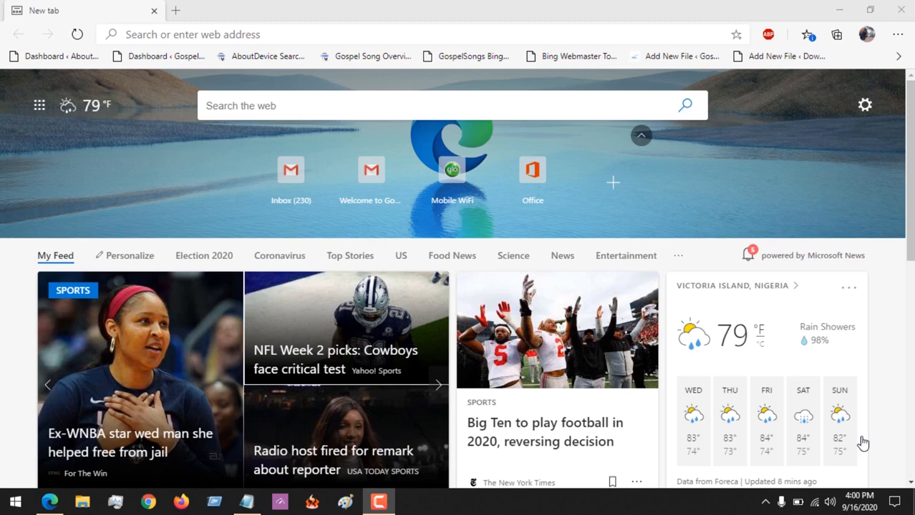
Reach the browser's main menu from the new tab page to head for Settings.
click(438, 383)
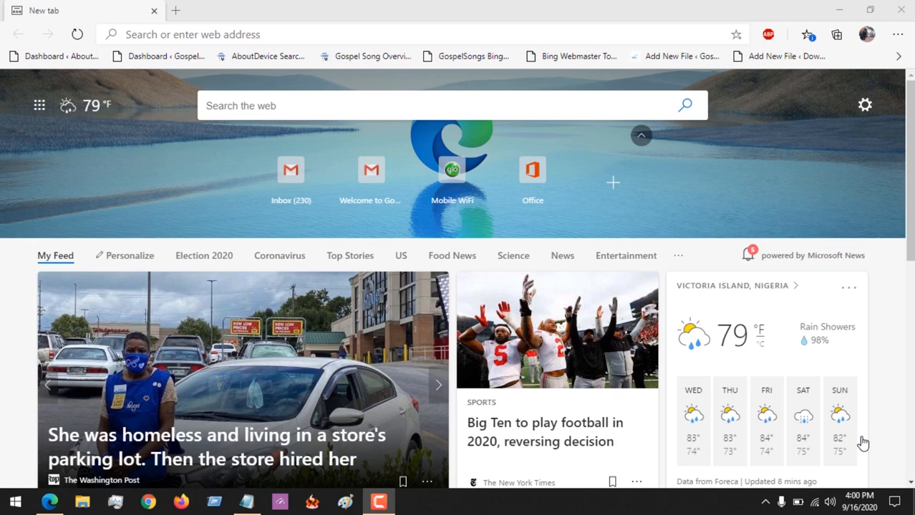
click(438, 384)
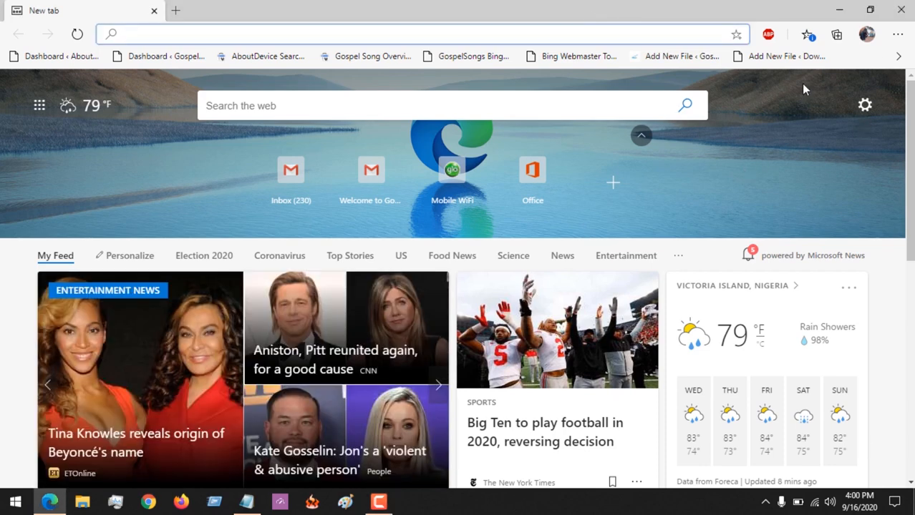
mouse_move(865, 106)
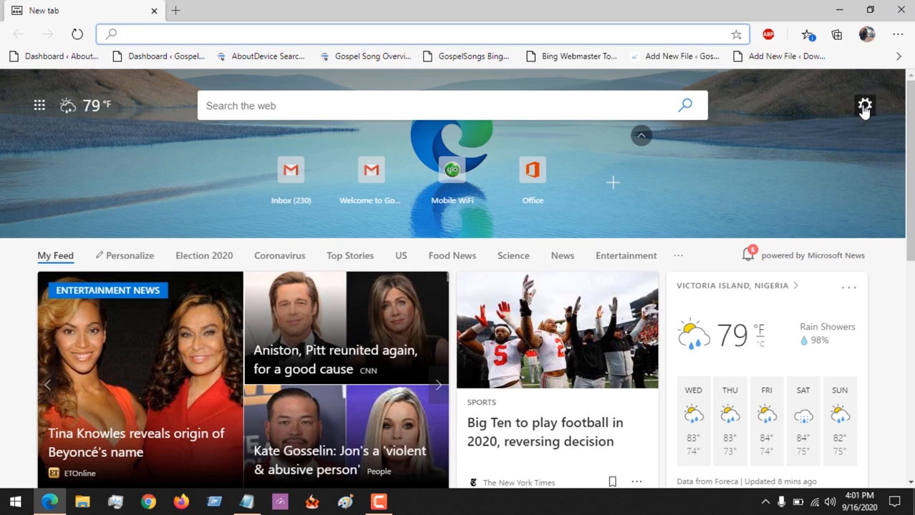
click(864, 106)
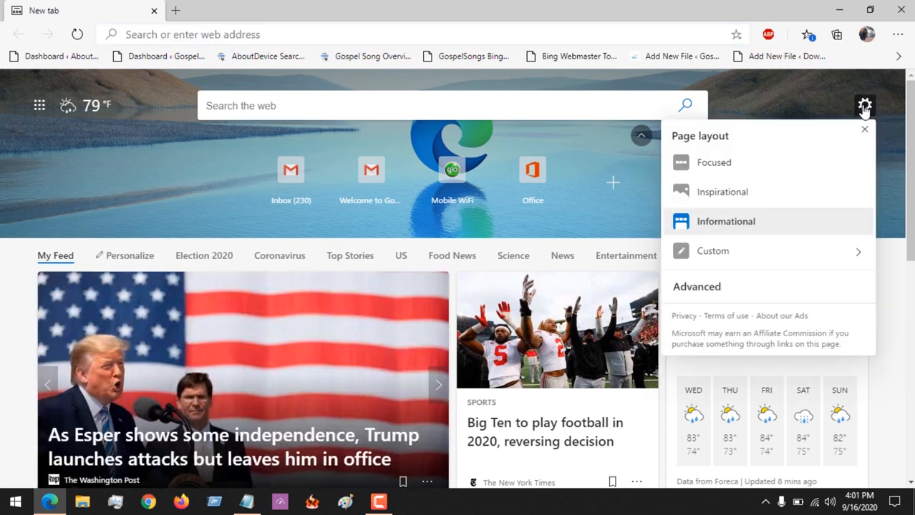
click(696, 287)
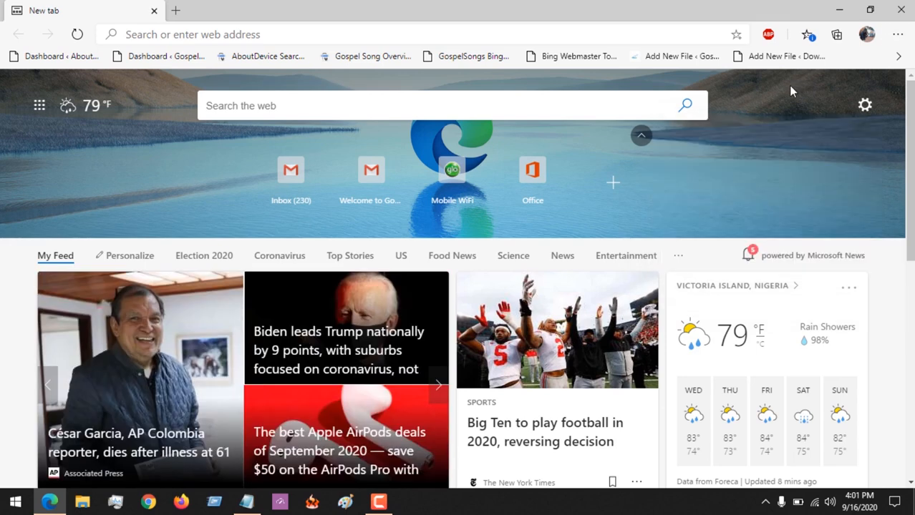
mouse_move(898, 35)
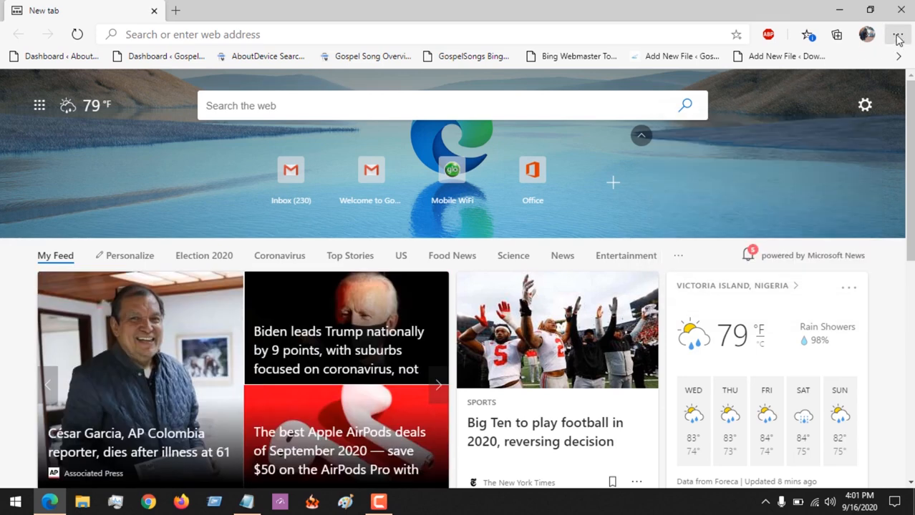
click(899, 35)
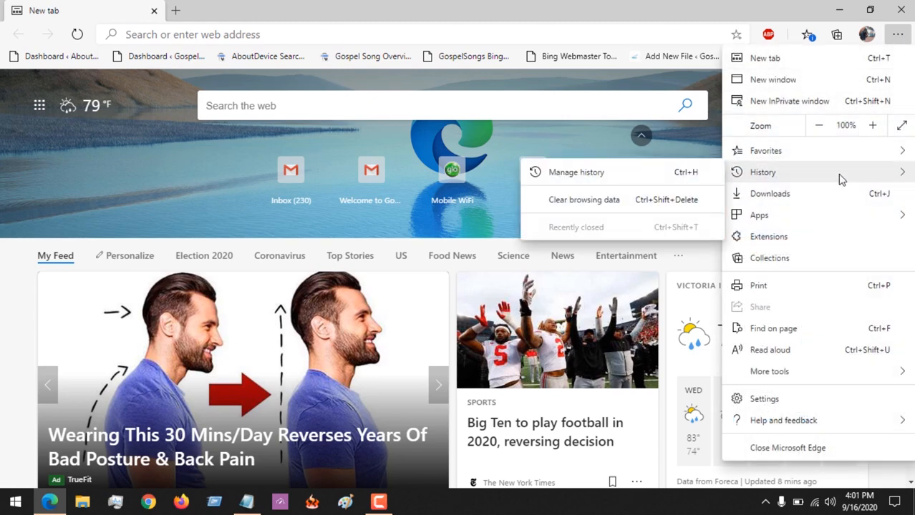
mouse_move(773, 398)
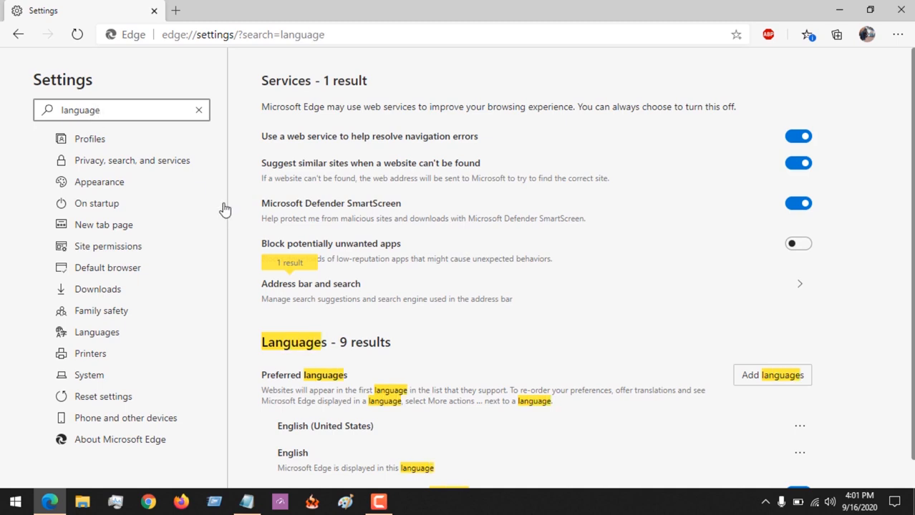
Add Hindi to the preferred languages via Add languages, searching 'hind'.
scroll(down, 3)
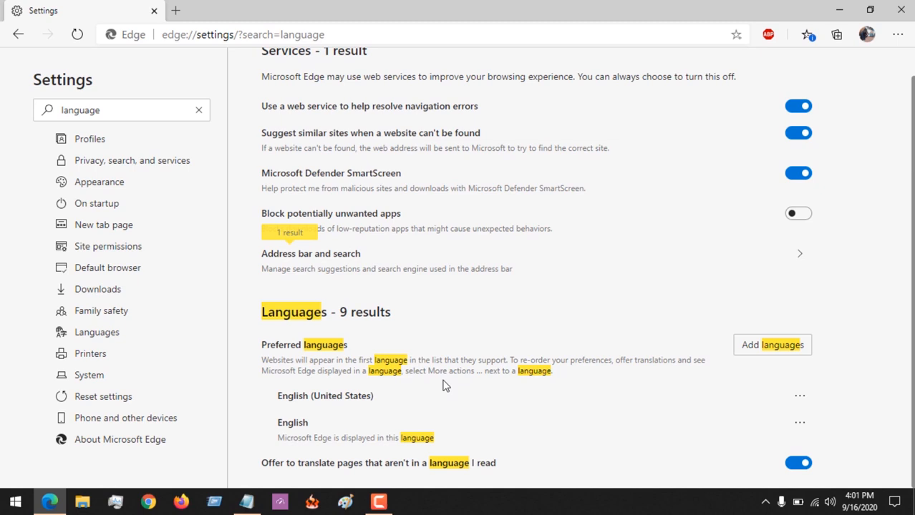
mouse_move(343, 409)
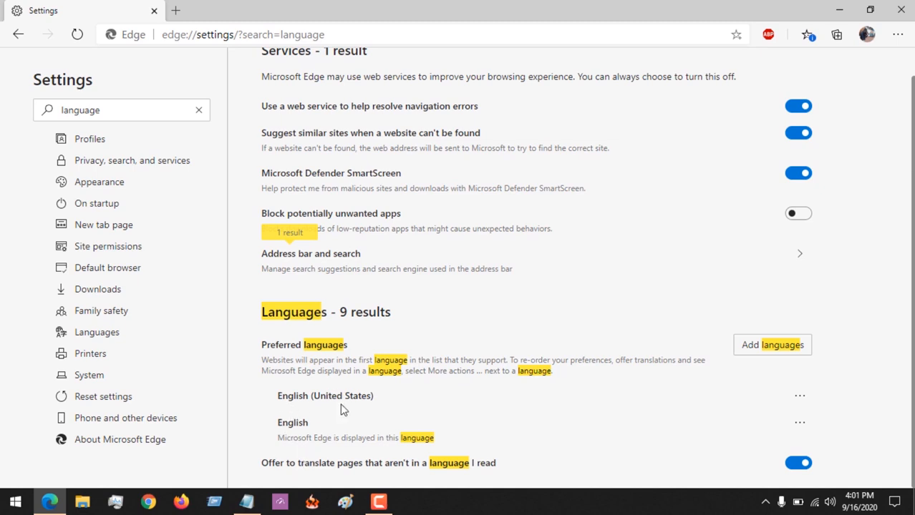
mouse_move(686, 378)
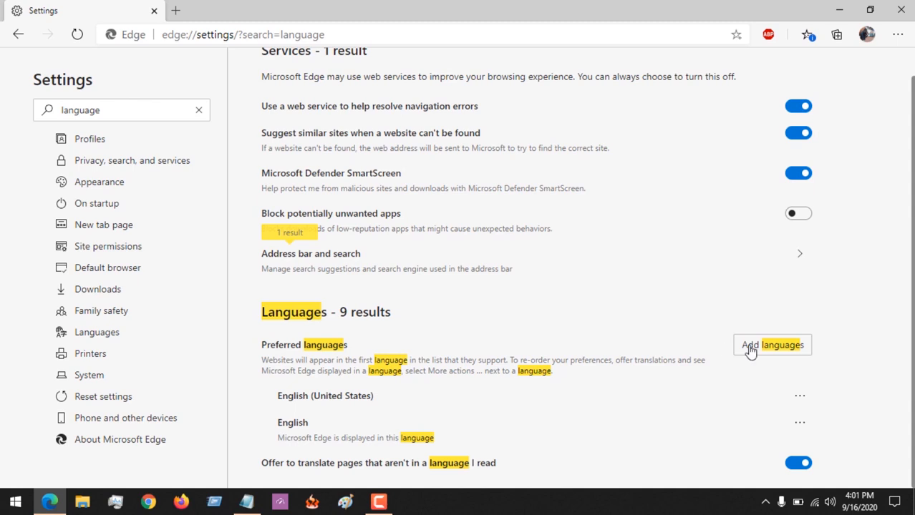
mouse_move(753, 352)
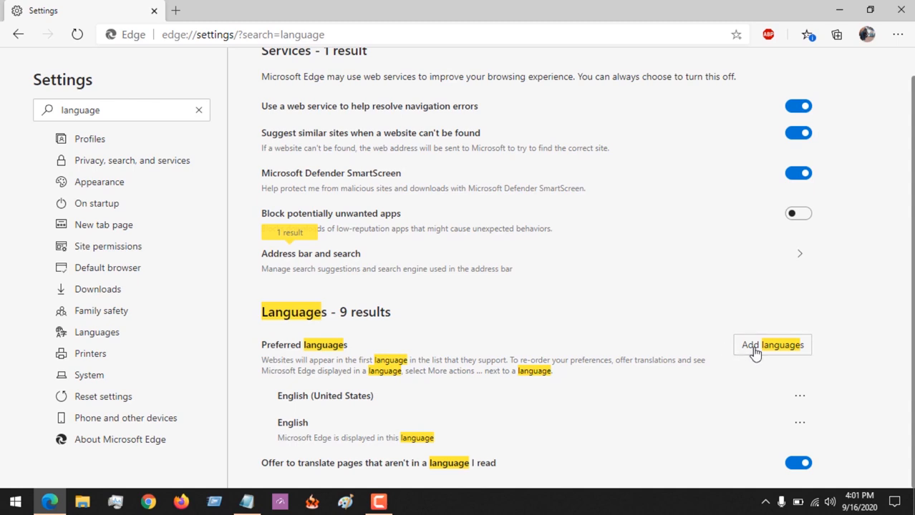
click(772, 344)
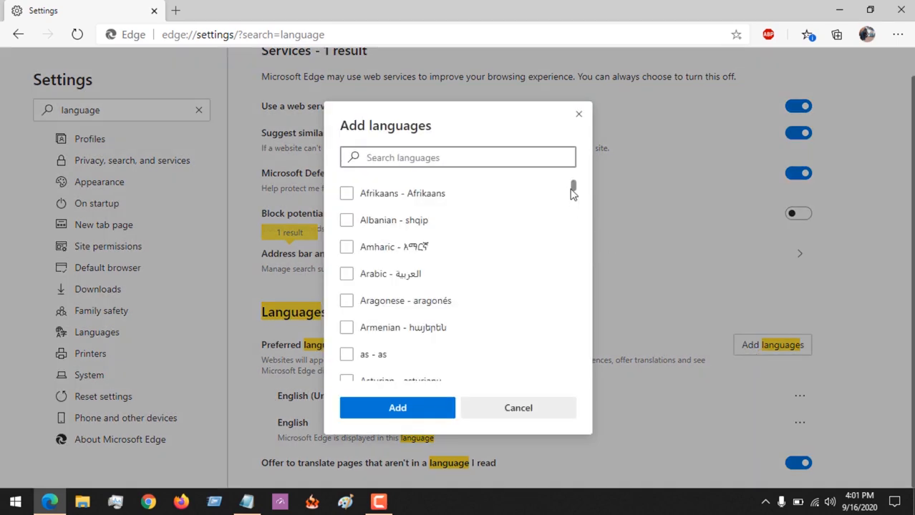
scroll(down, 3)
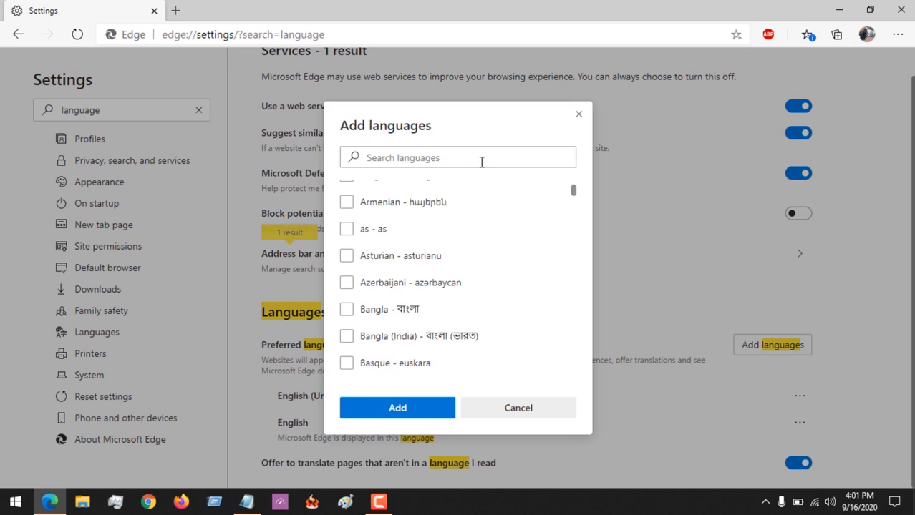
text(hind)
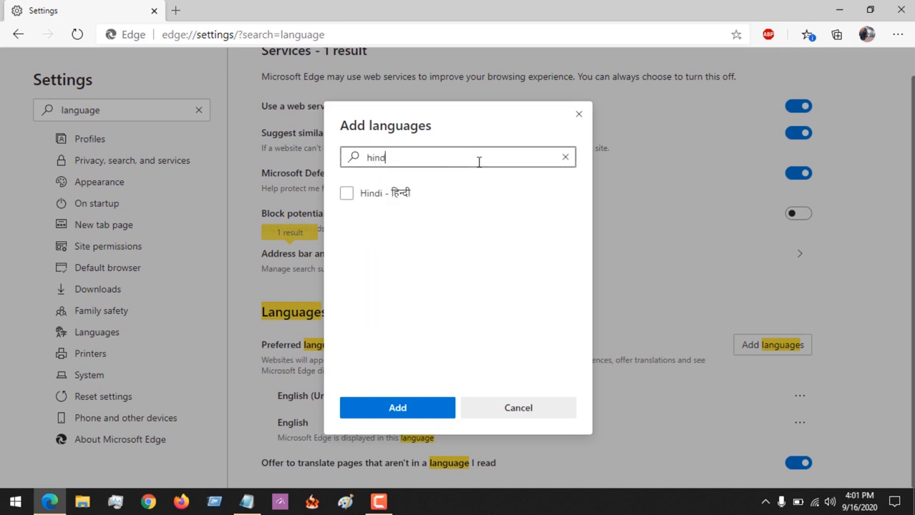
click(346, 192)
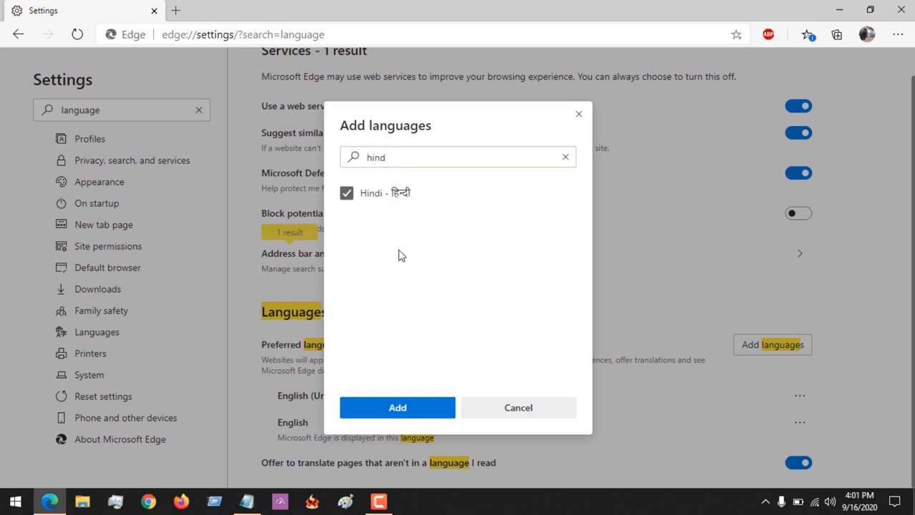
click(398, 407)
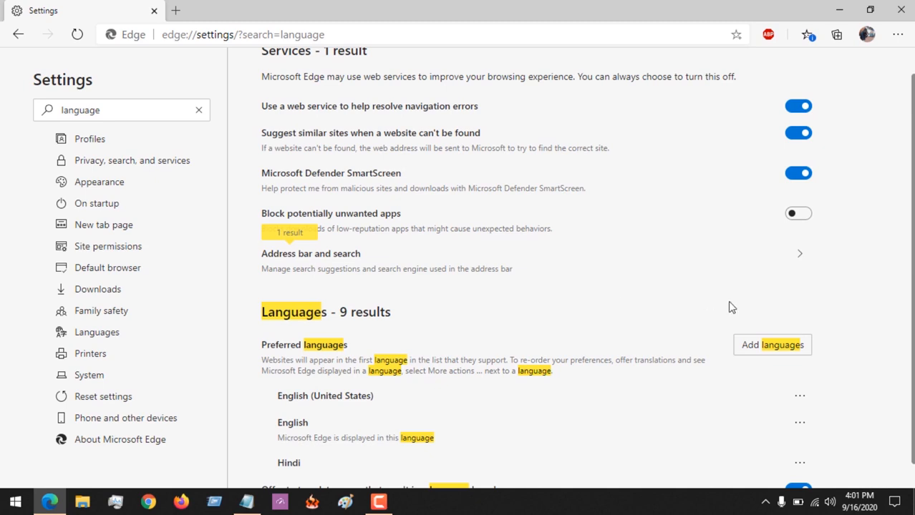
scroll(down, 3)
text(dutc)
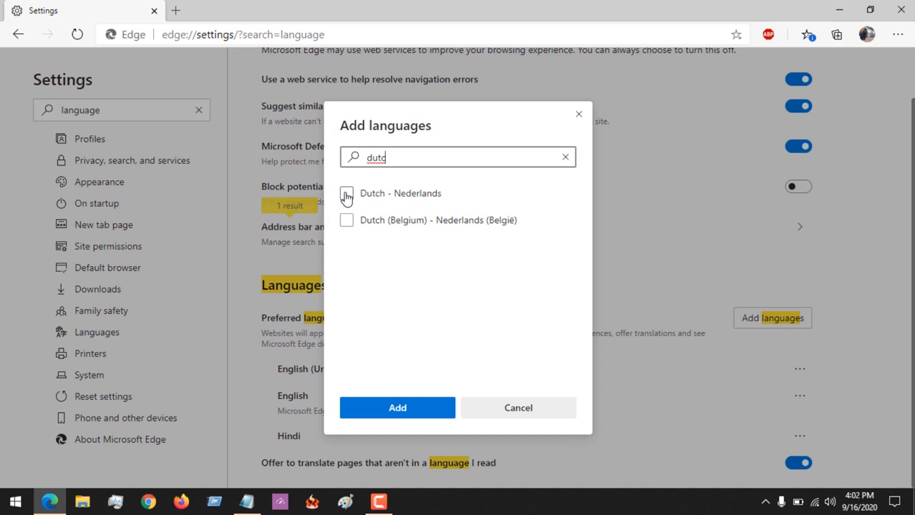
Add Dutch - Nederlands to the preferred languages list.
click(398, 407)
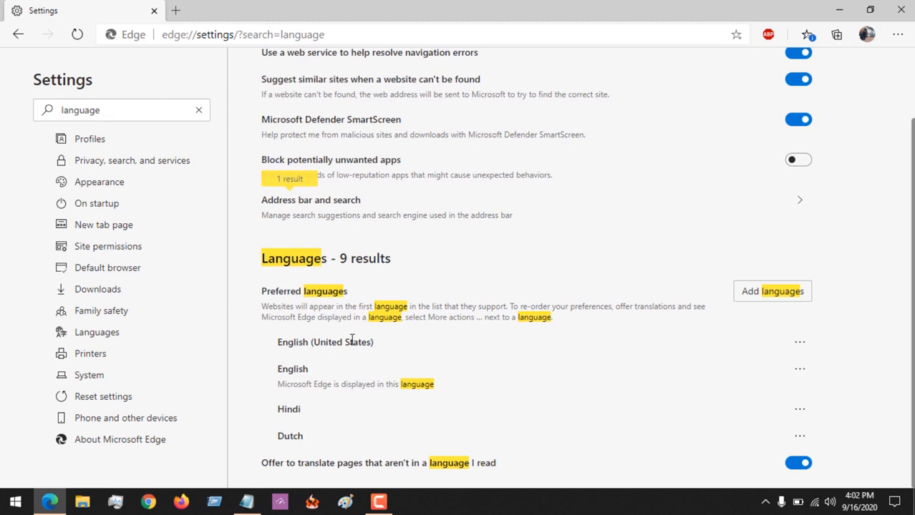
mouse_move(358, 349)
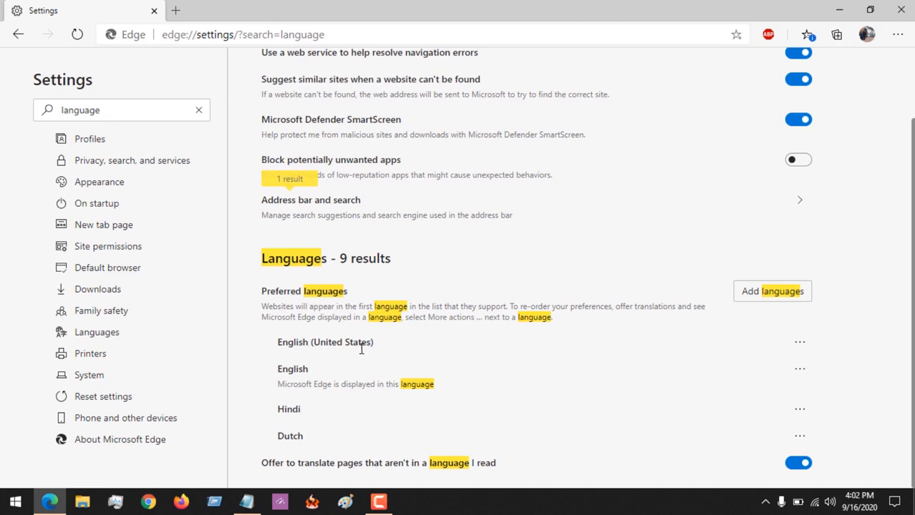
mouse_move(385, 399)
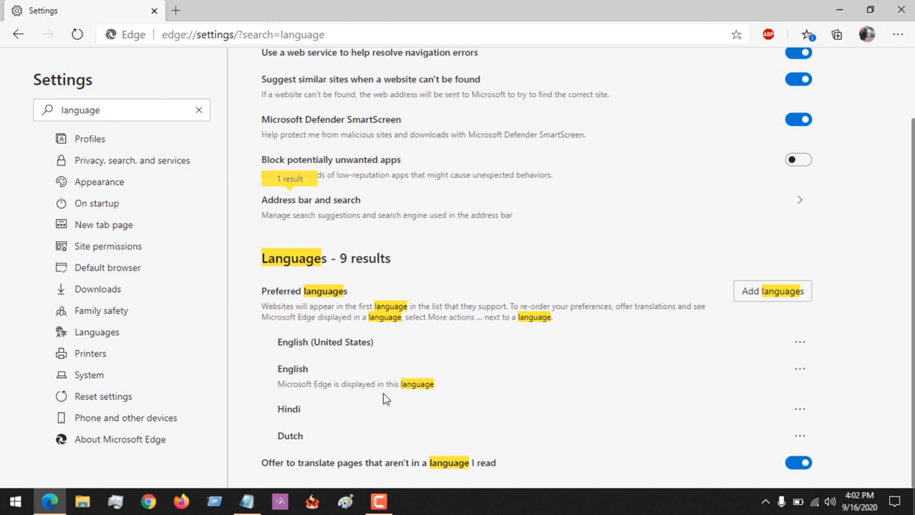
mouse_move(287, 309)
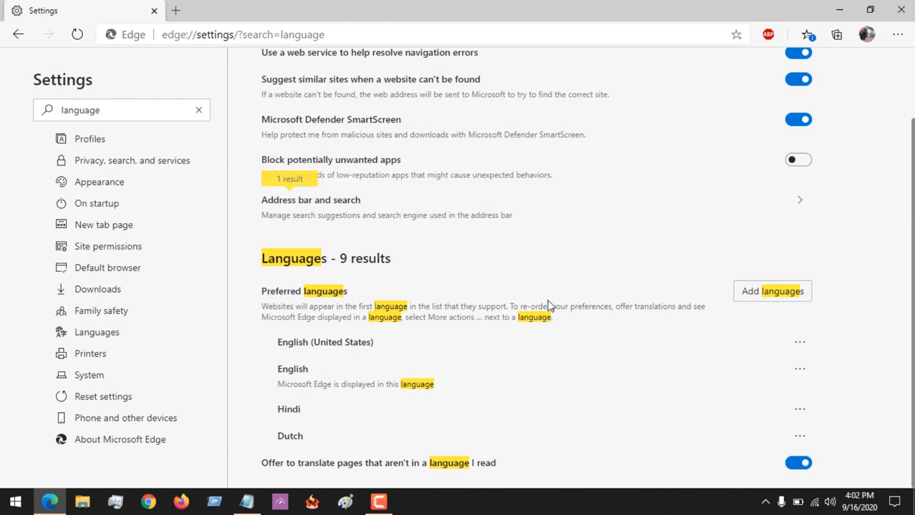
mouse_move(643, 303)
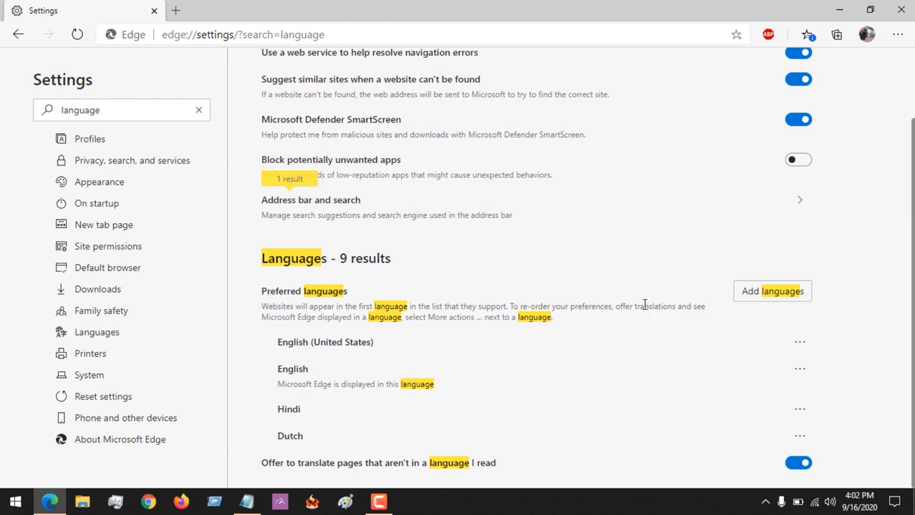
mouse_move(486, 326)
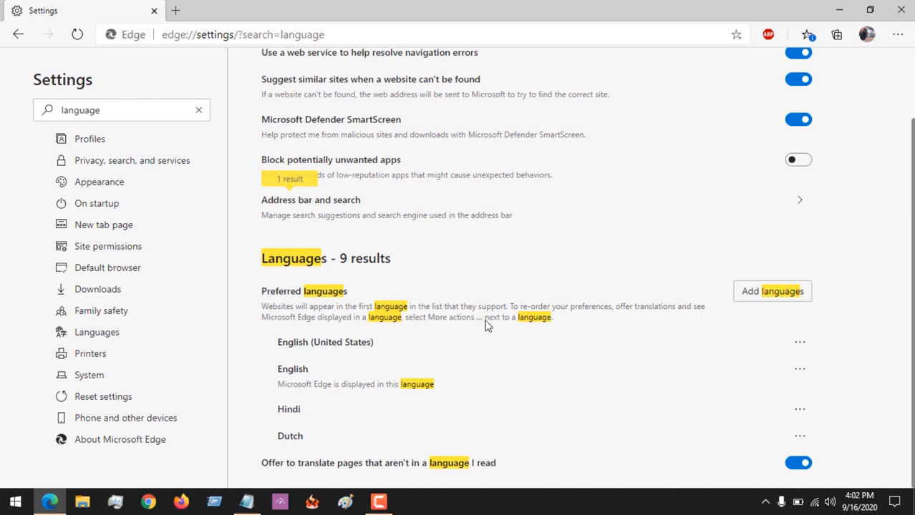
mouse_move(565, 326)
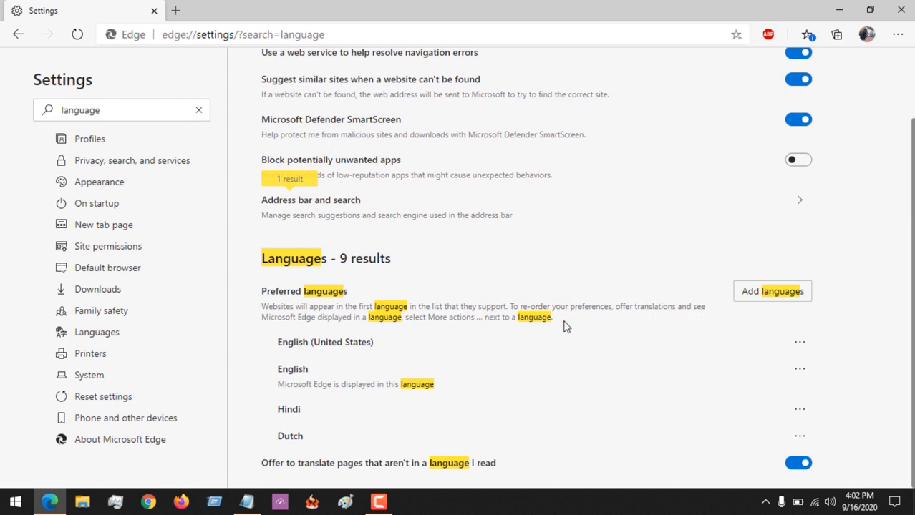
mouse_move(567, 418)
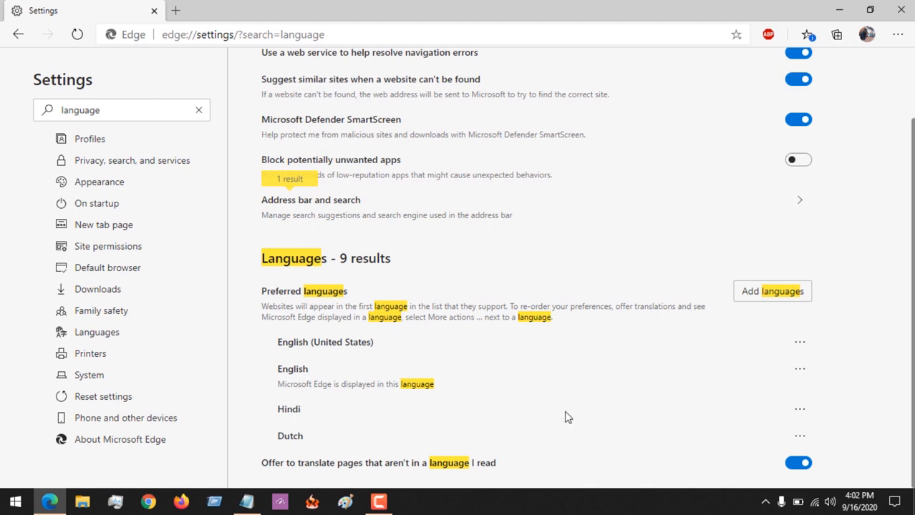
mouse_move(771, 406)
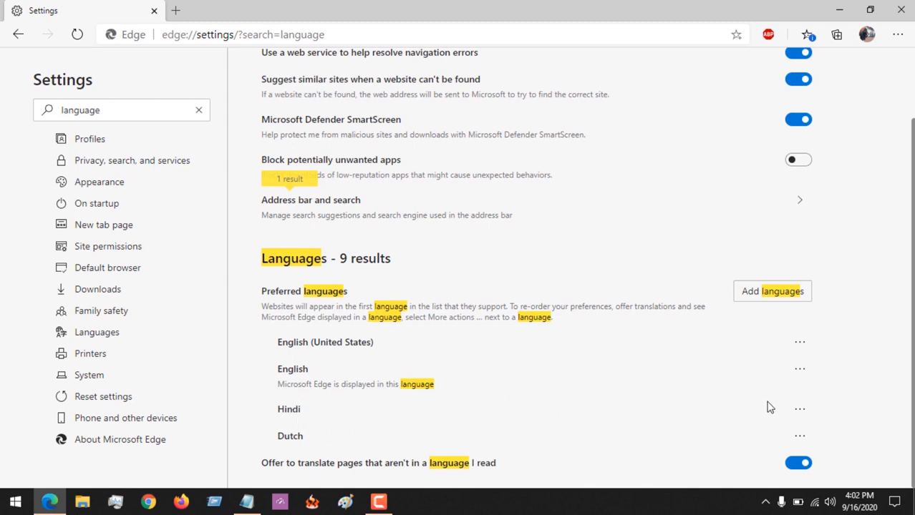
mouse_move(798, 414)
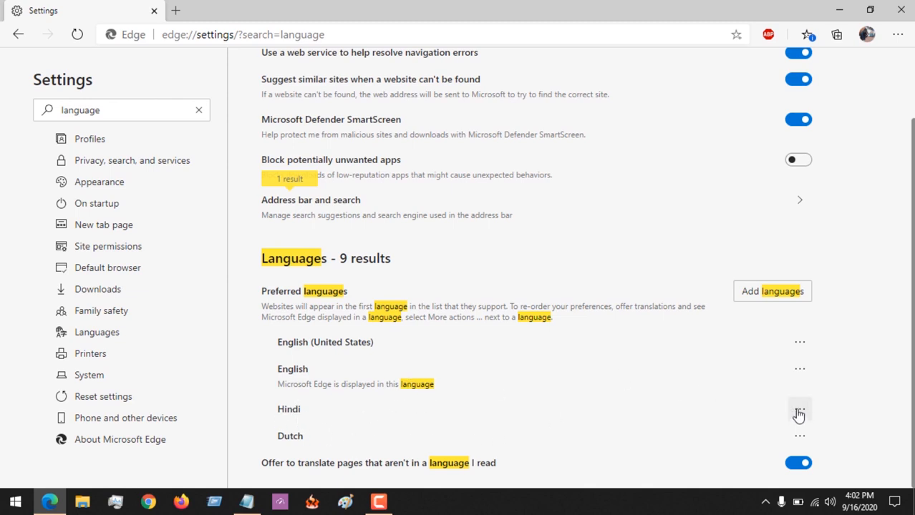
Move Hindi, then Dutch, to the top of the preferred languages list.
click(799, 410)
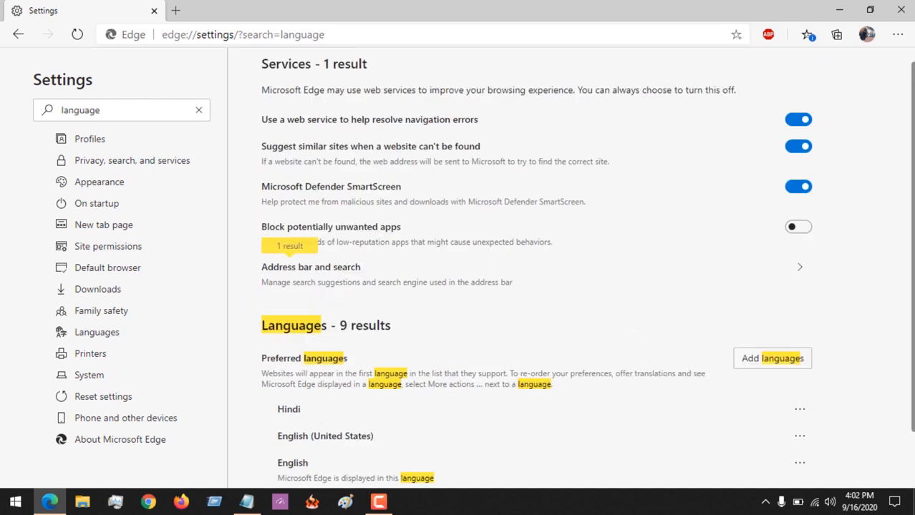
scroll(down, 3)
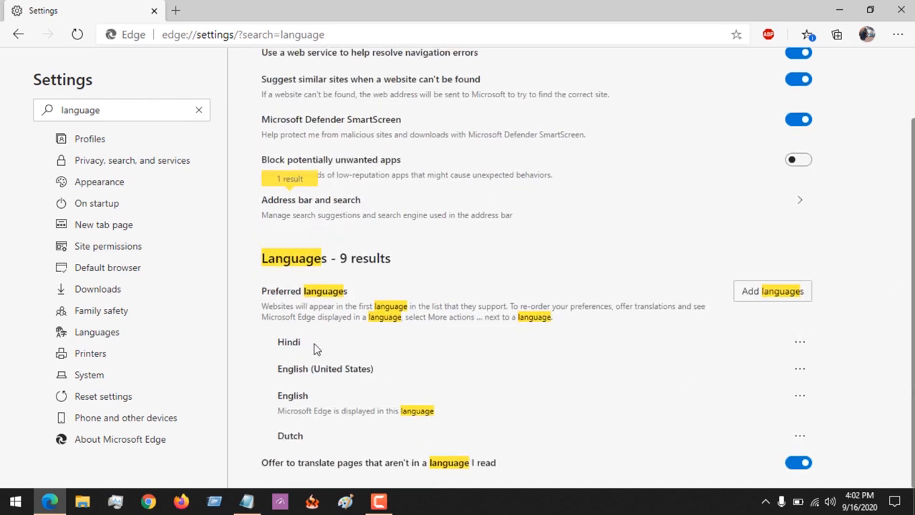
mouse_move(306, 350)
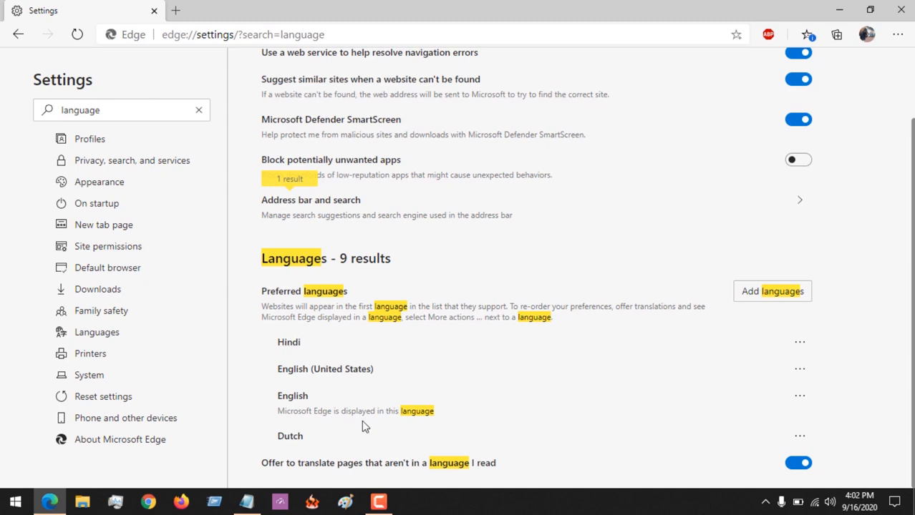
mouse_move(788, 447)
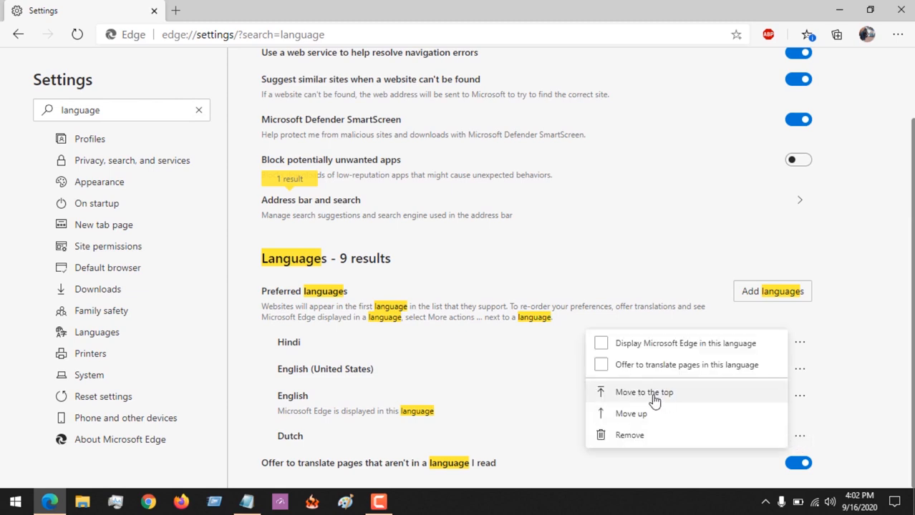
click(645, 393)
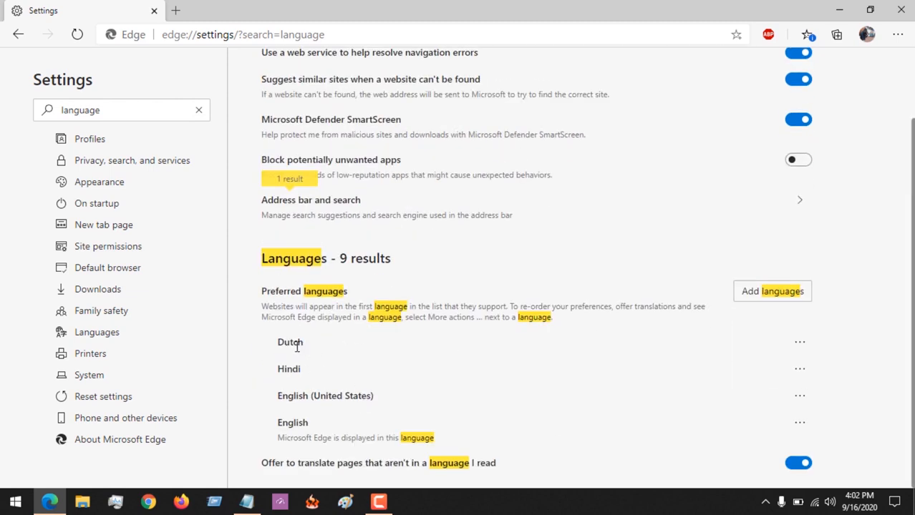
mouse_move(312, 343)
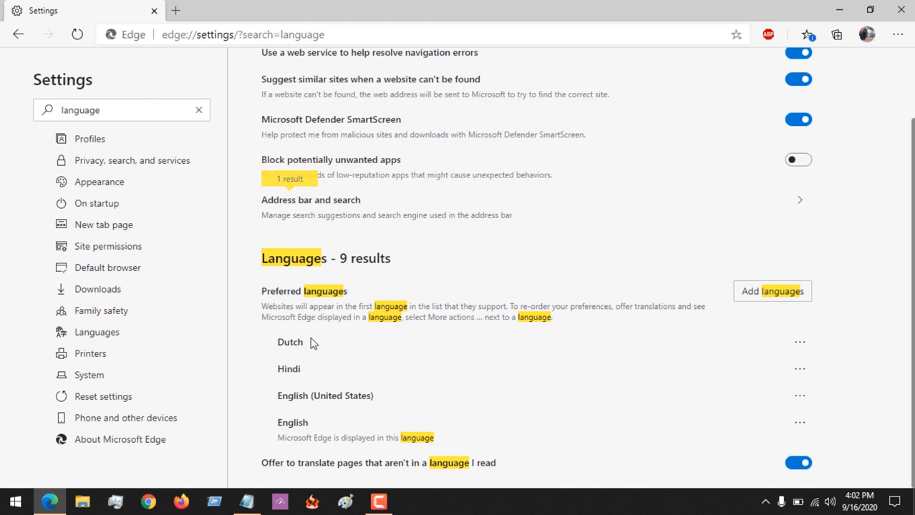
mouse_move(372, 382)
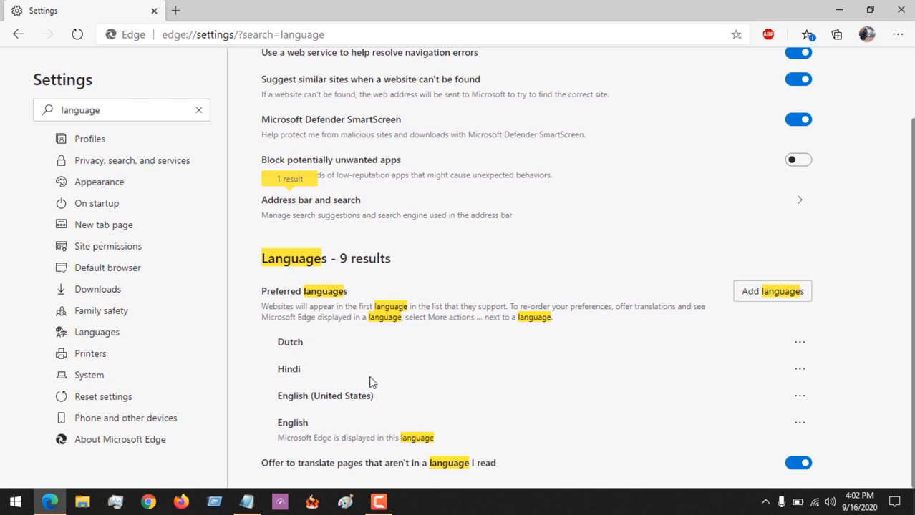
mouse_move(292, 320)
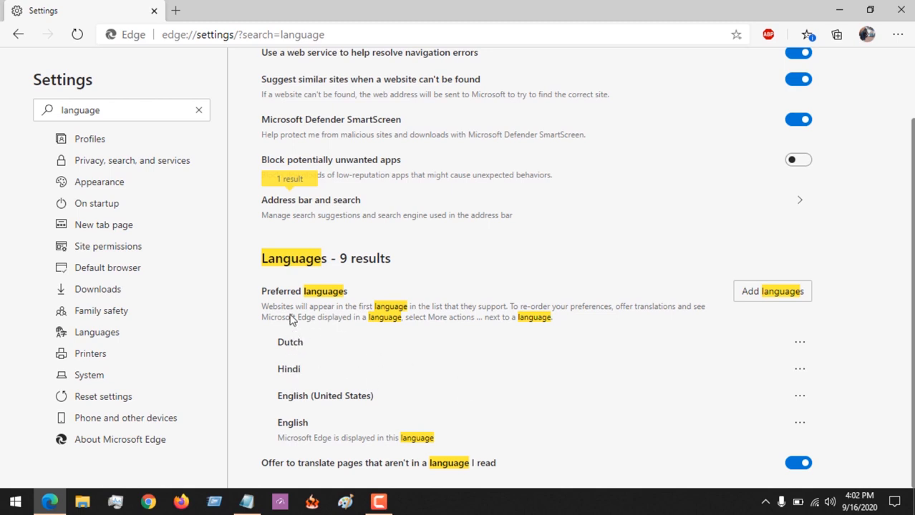
mouse_move(280, 337)
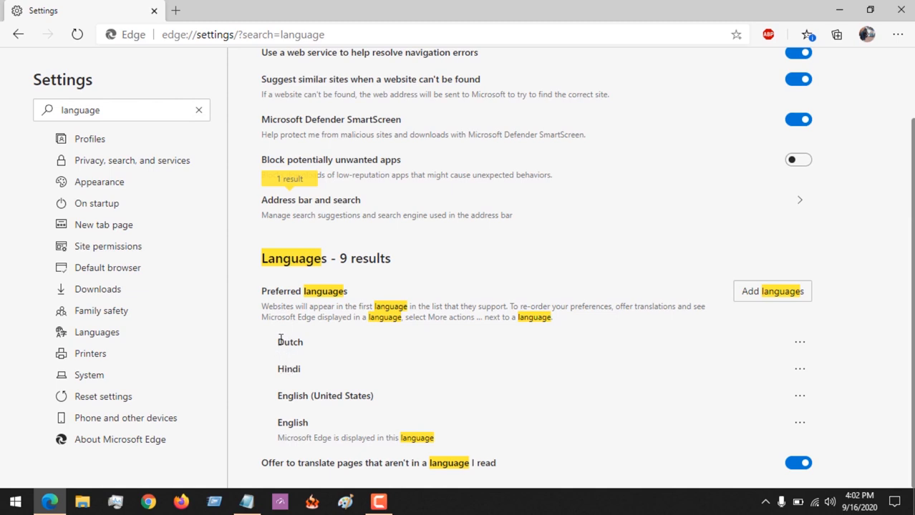
mouse_move(309, 378)
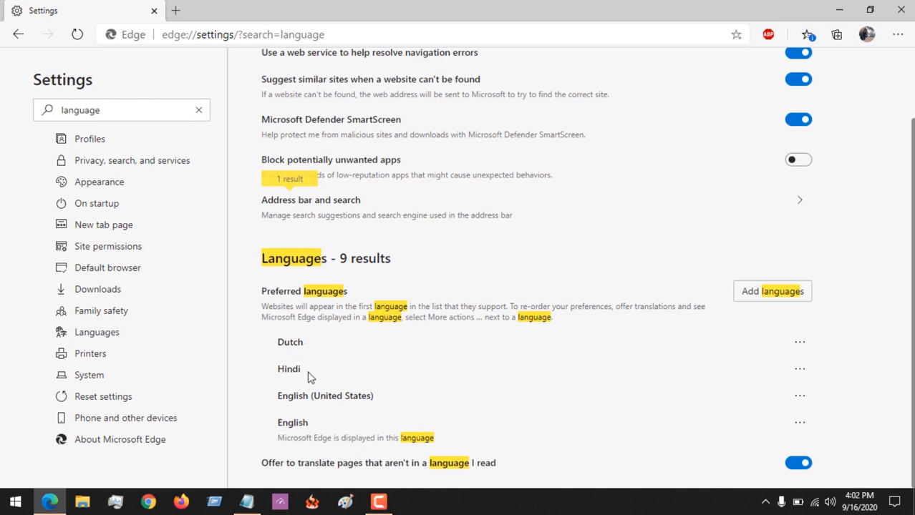
mouse_move(286, 370)
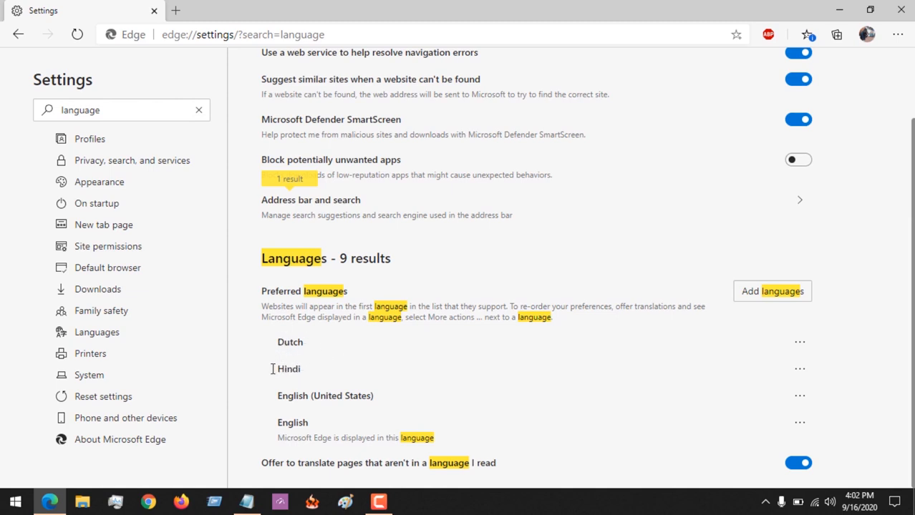
Move English (United States) to the top and Hindi up above Dutch.
click(798, 395)
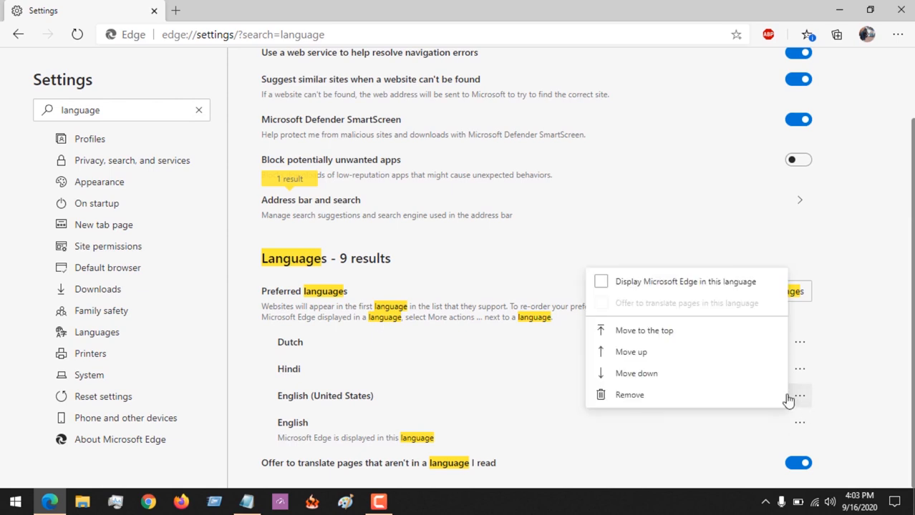
mouse_move(633, 330)
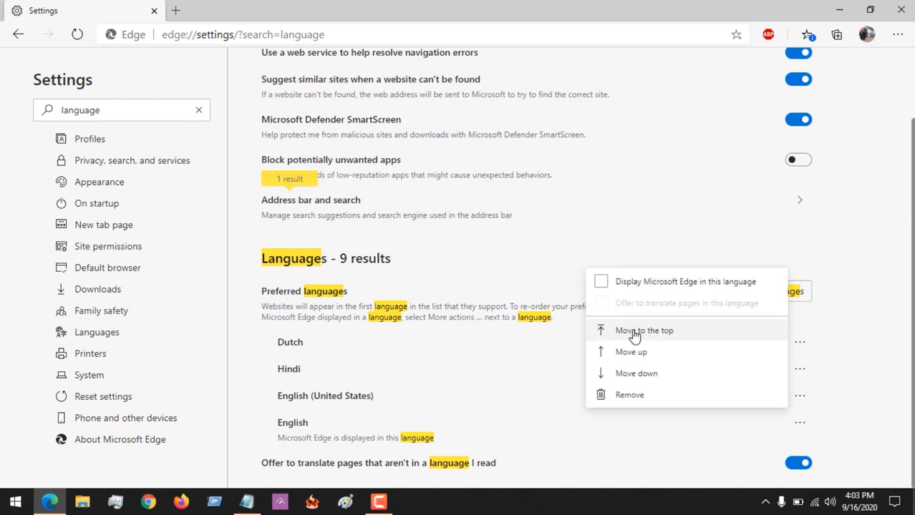
click(645, 329)
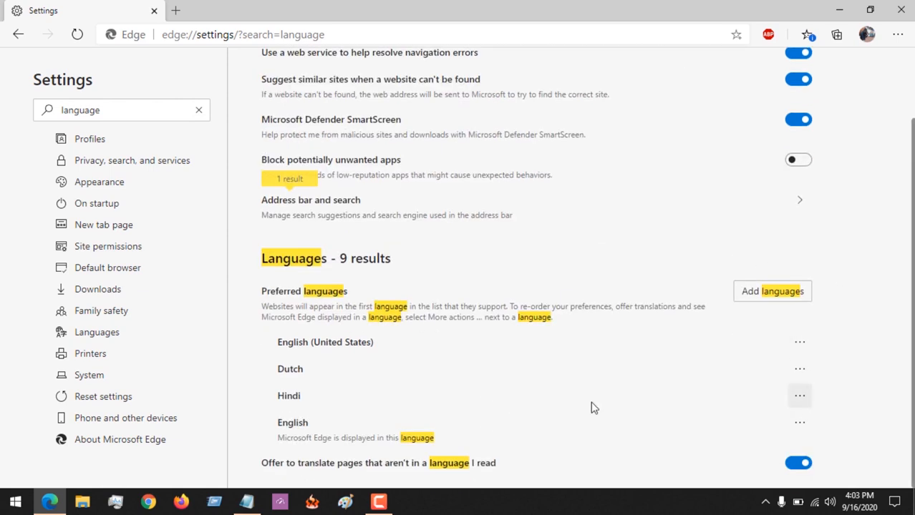
mouse_move(324, 355)
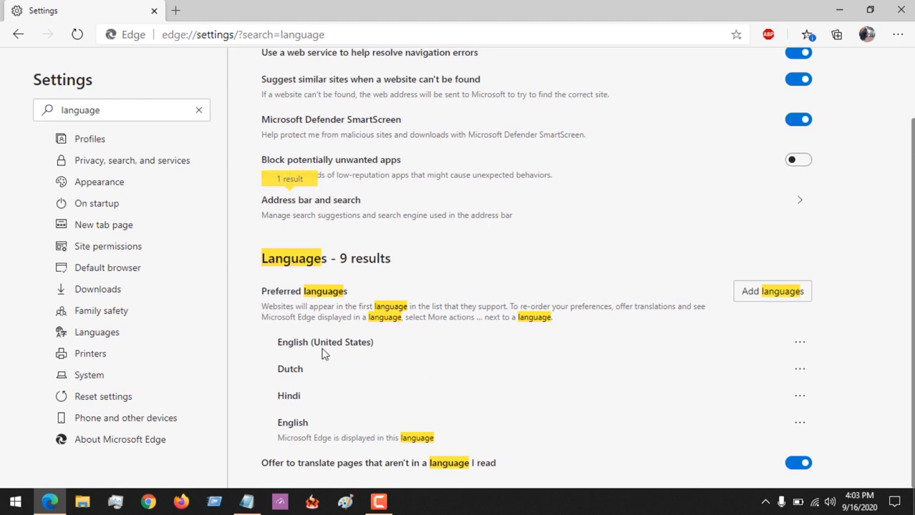
mouse_move(702, 413)
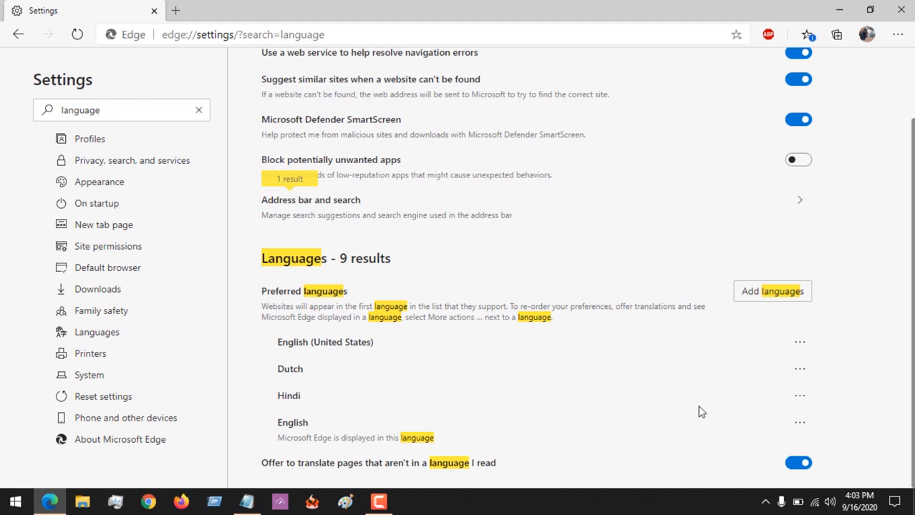
click(799, 340)
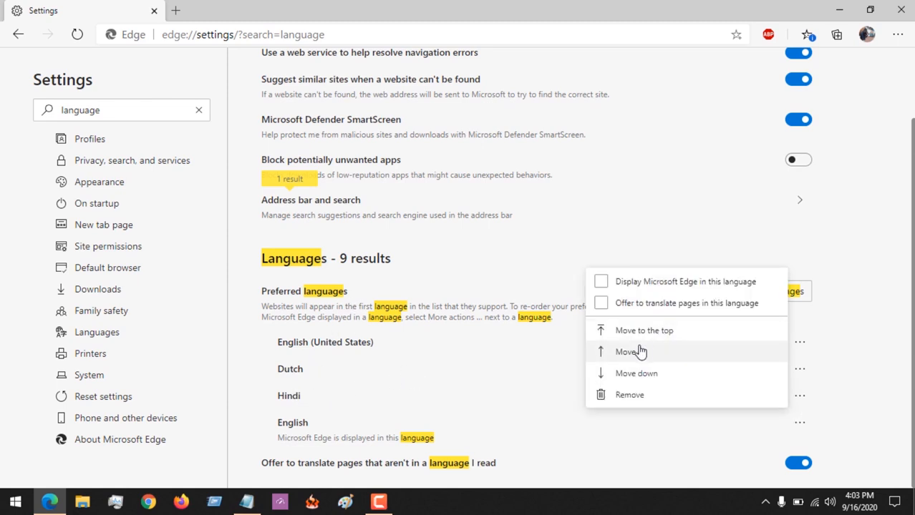
mouse_move(632, 355)
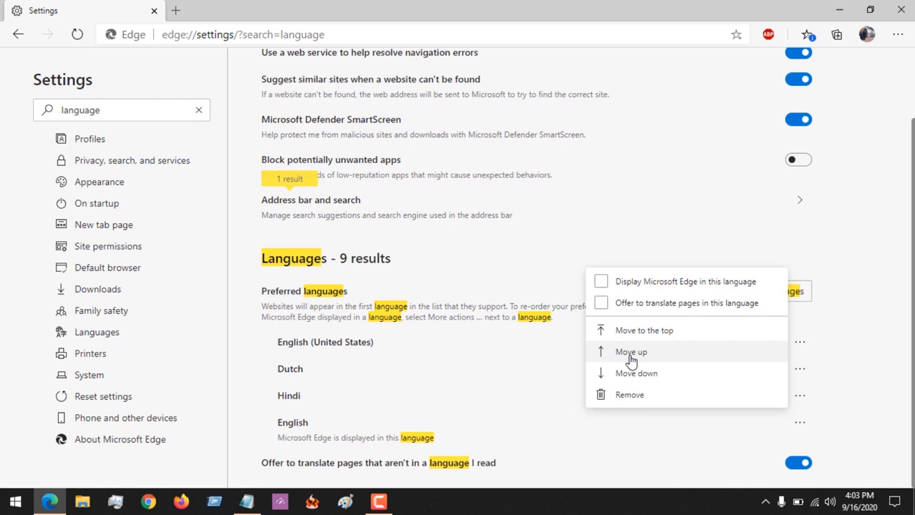
click(630, 352)
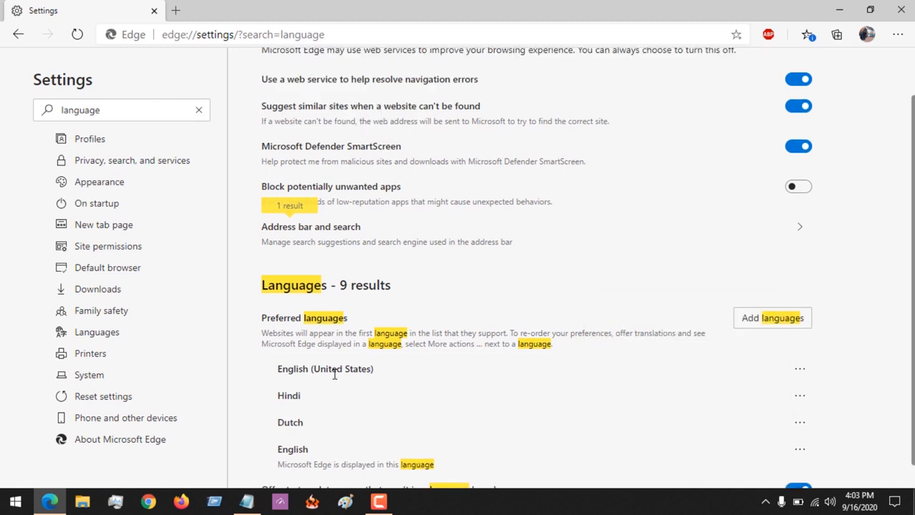